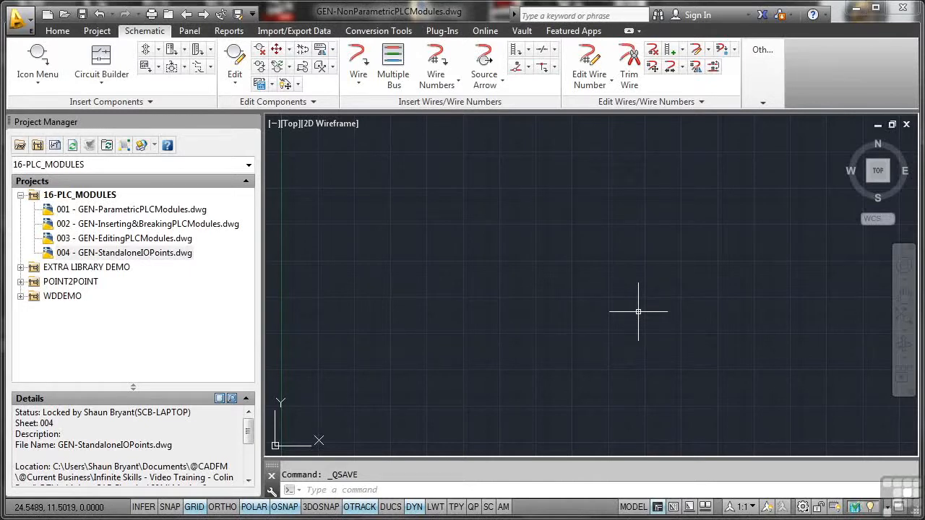
mouse_move(614, 267)
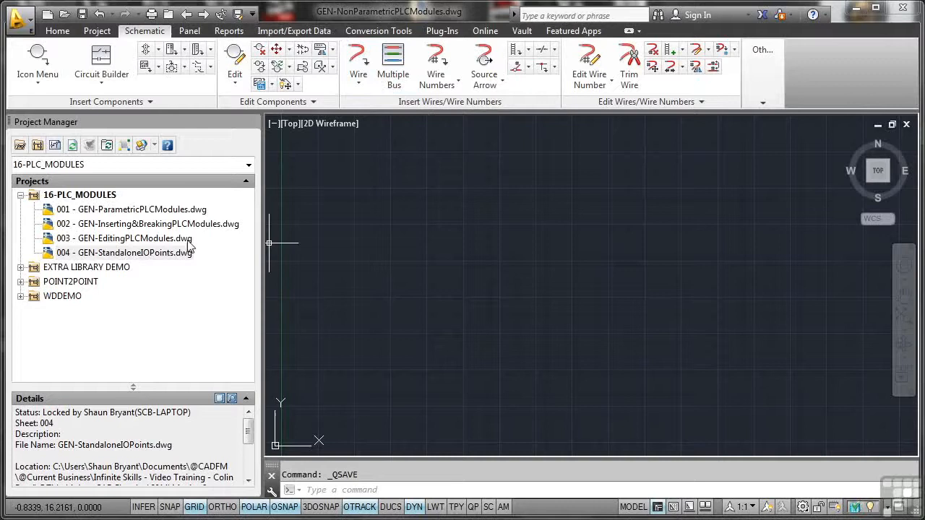
Add the active drawing GEN-NonParametricPLCModules.dwg to the 16-PLC_MODULES project.
click(79, 193)
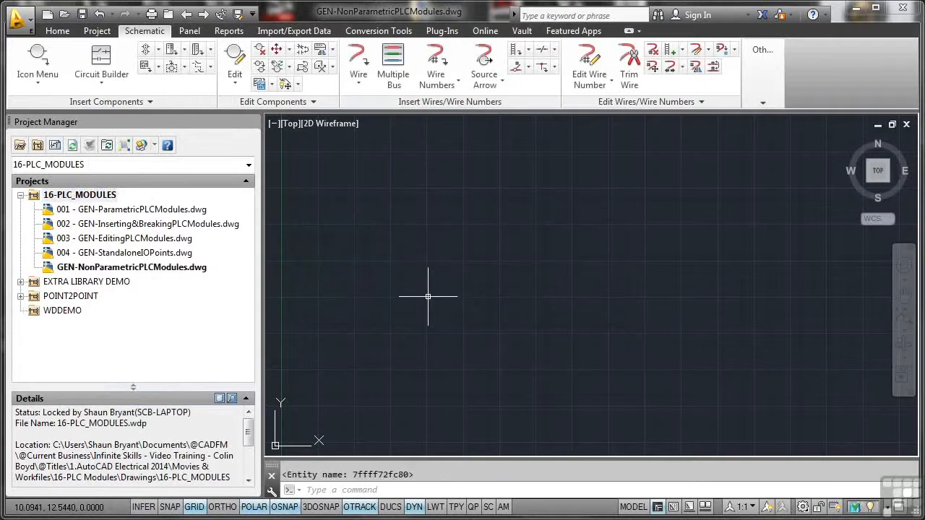
Assign sheet number 005 to GEN-NonParametricPLCModules.dwg in its drawing properties.
click(132, 266)
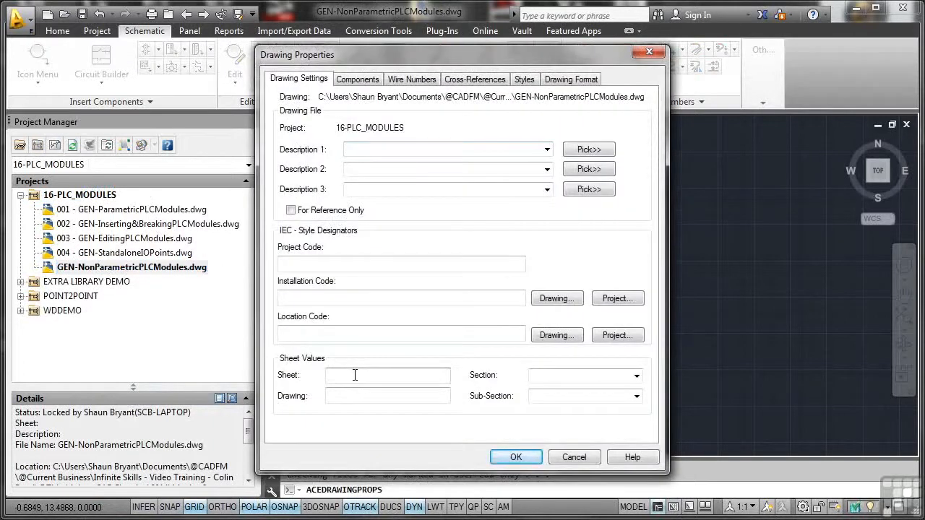
click(516, 457)
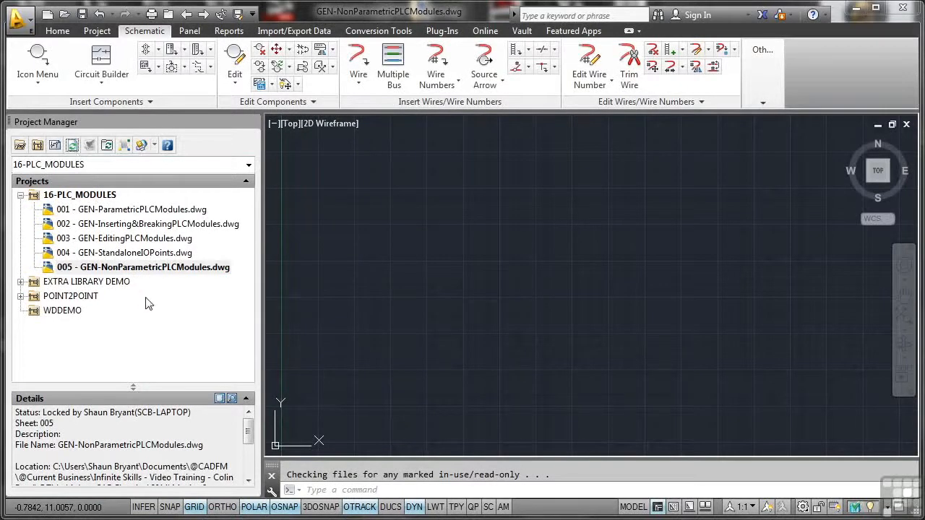
mouse_move(72, 219)
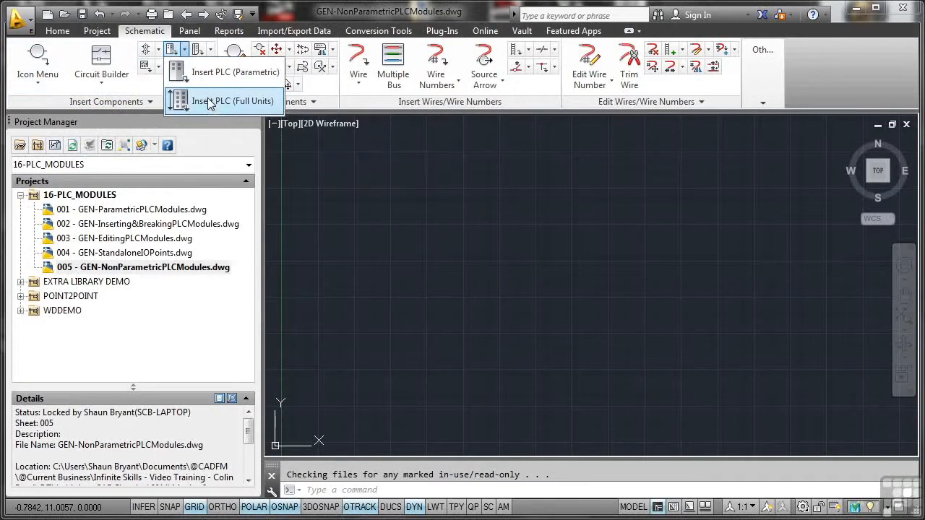
Start Insert PLC (Full Units) and browse to the PLC I/O Fixed Units families in the catalog.
click(232, 101)
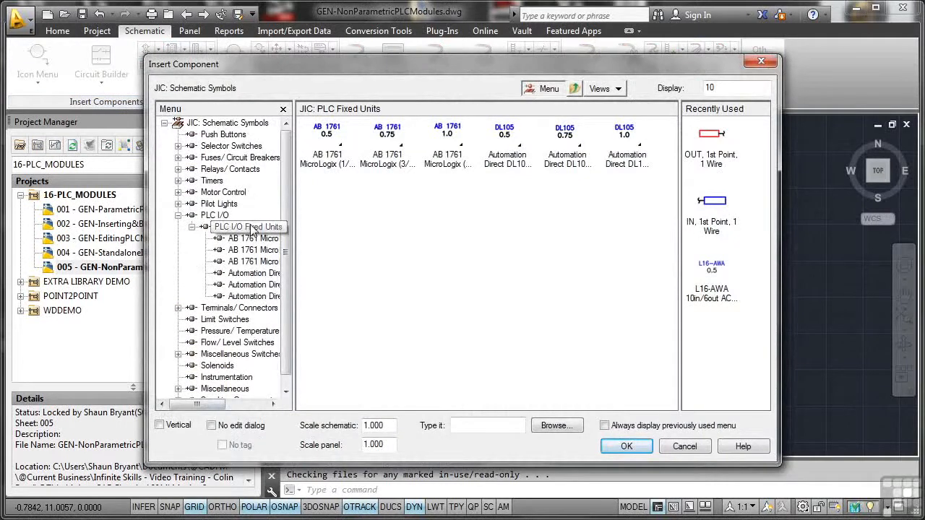
click(683, 445)
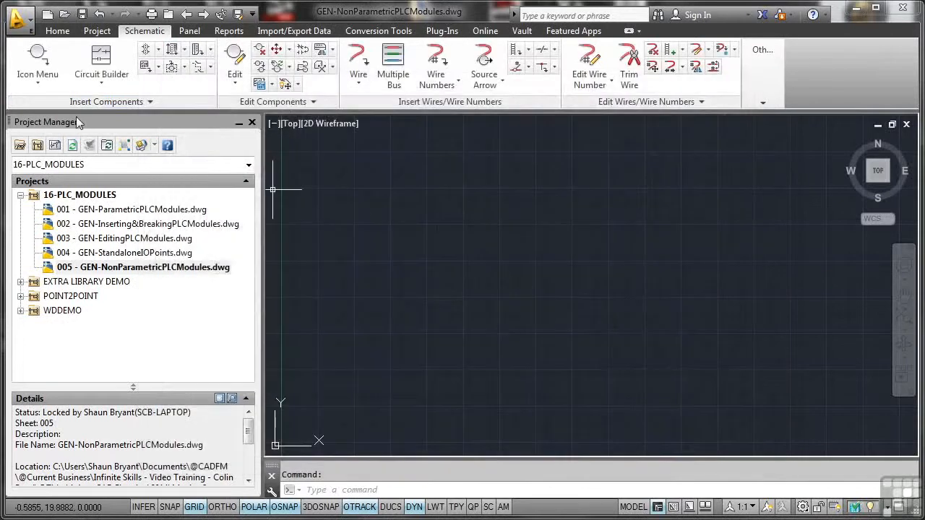
click(37, 65)
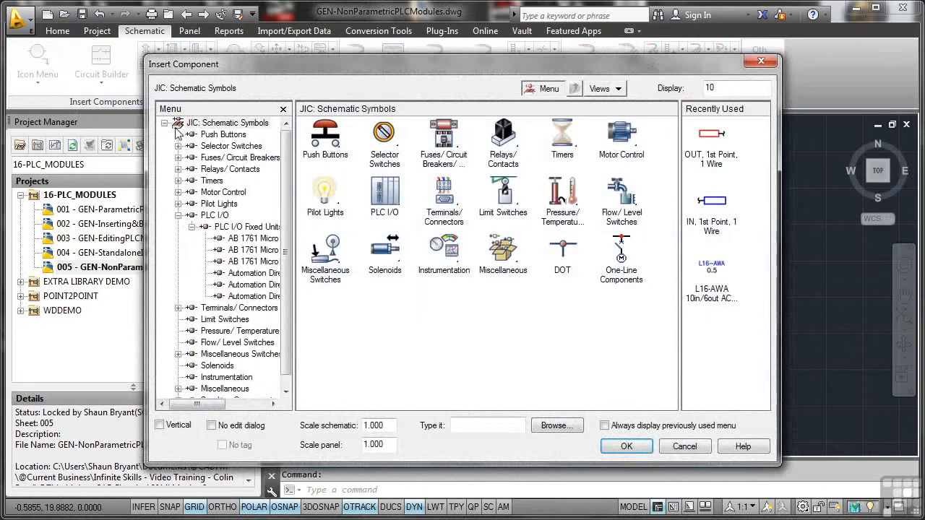
click(248, 225)
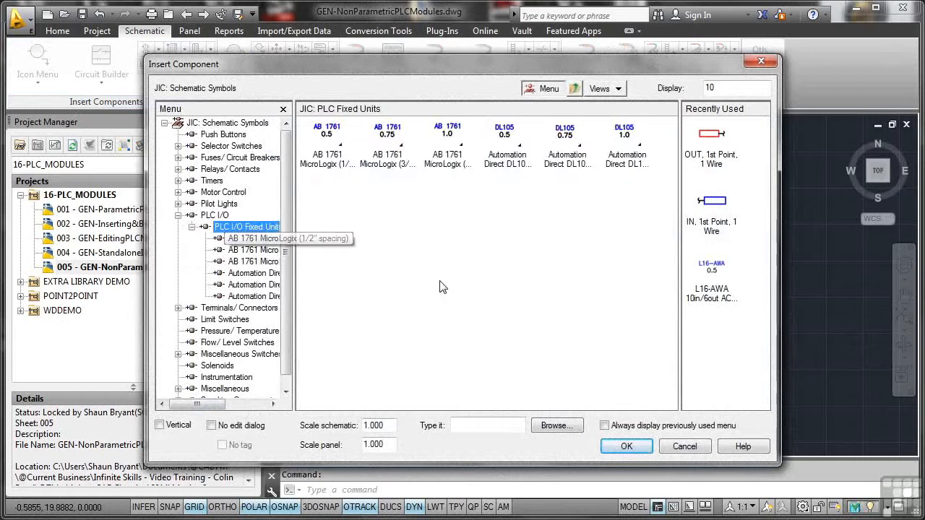
click(685, 446)
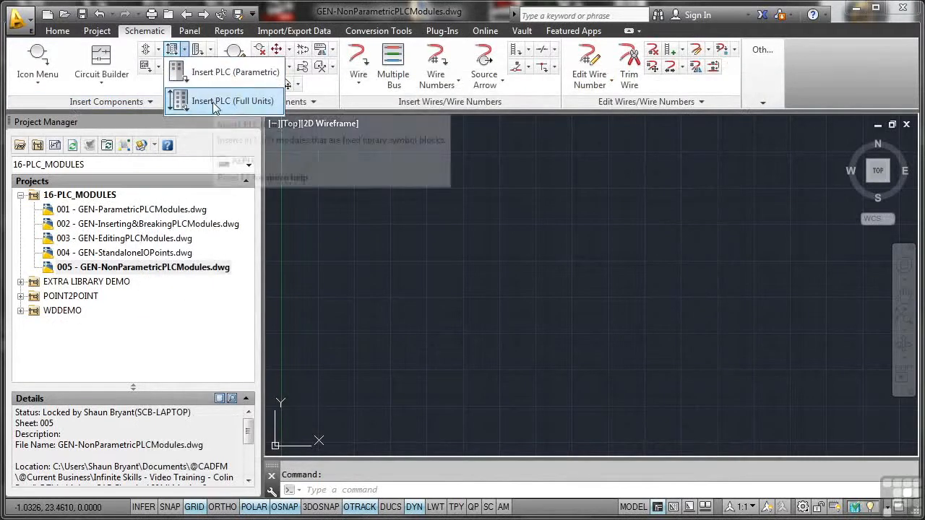
click(233, 101)
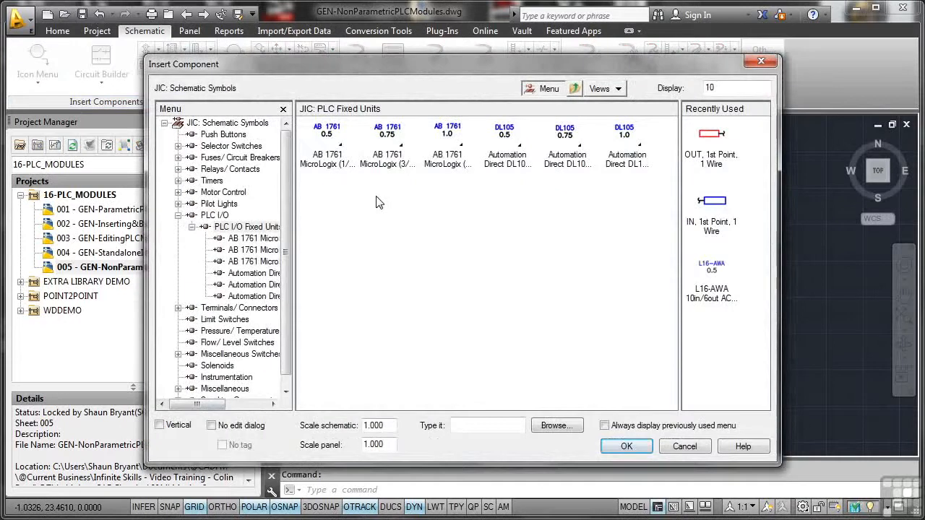
click(249, 226)
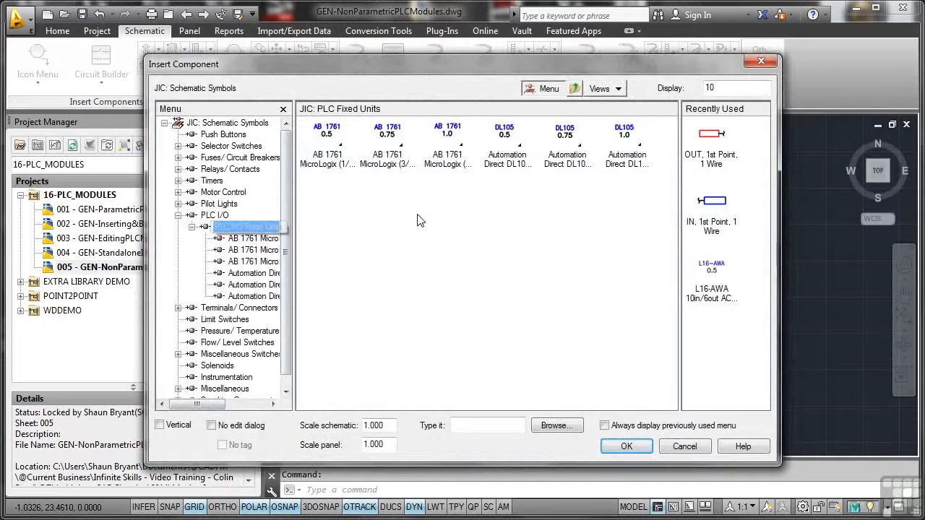
click(245, 225)
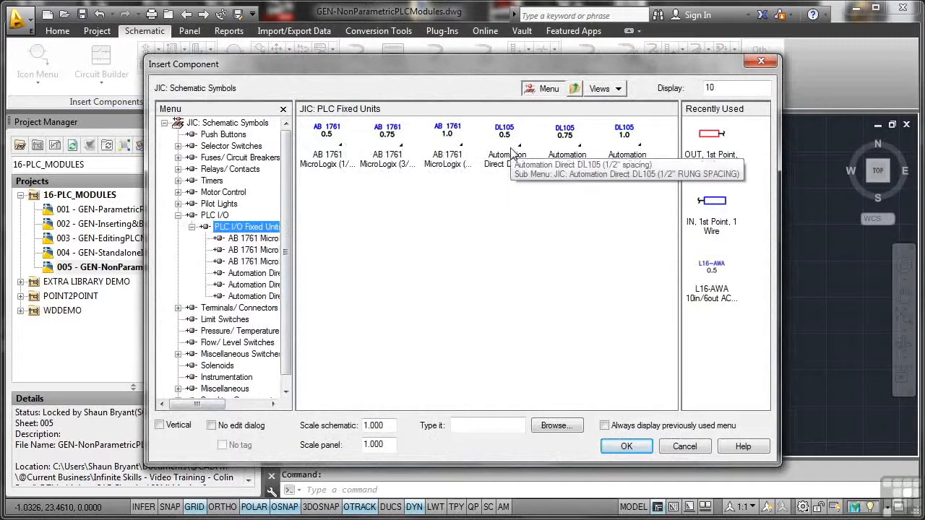
mouse_move(336, 269)
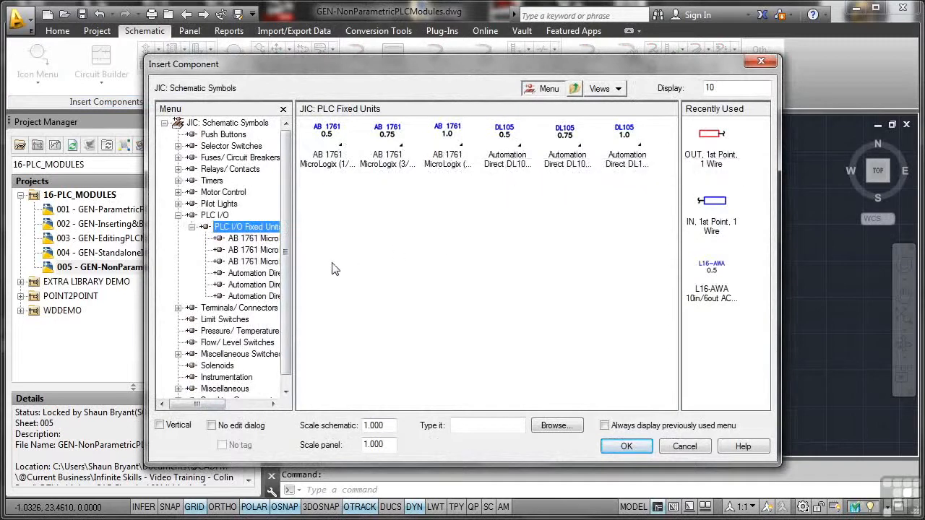
Select the AB 1761 MicroLogix L16-AWA 10-in/6-out module at 1/2 inch rung spacing.
click(253, 261)
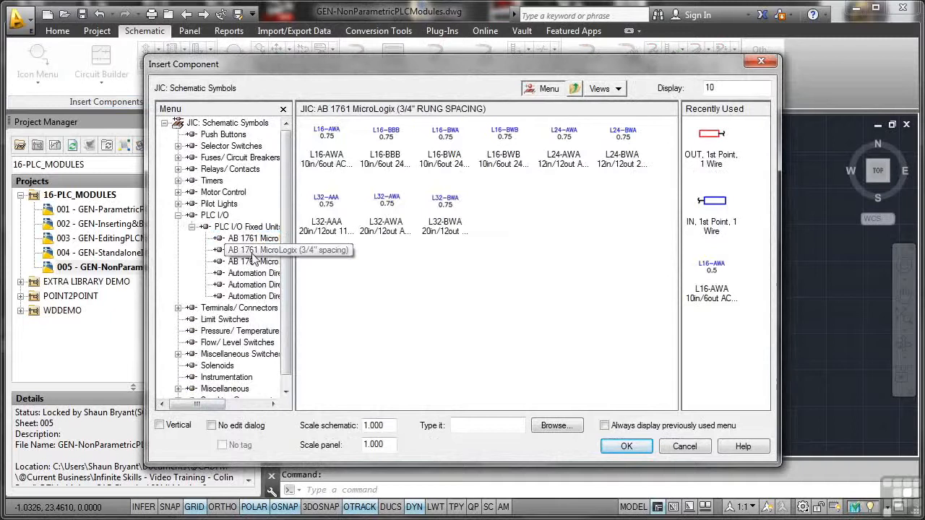
click(253, 239)
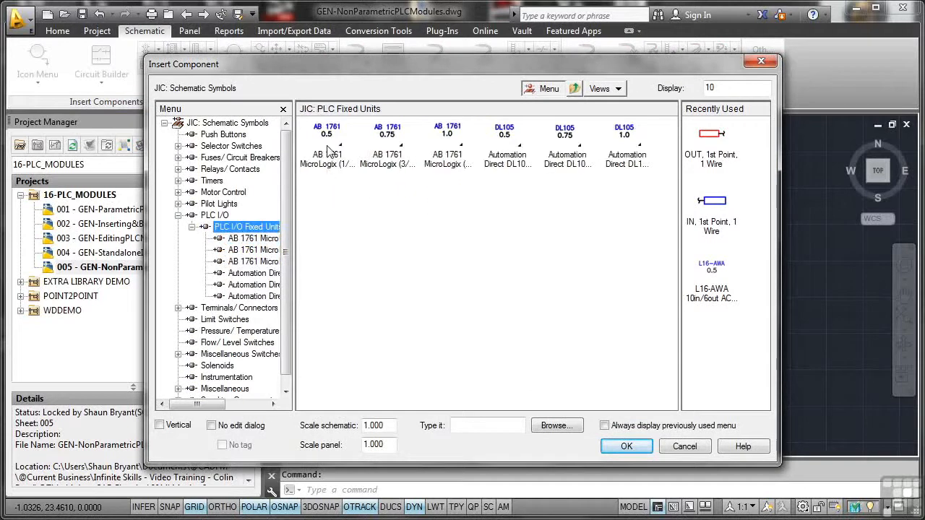
click(253, 237)
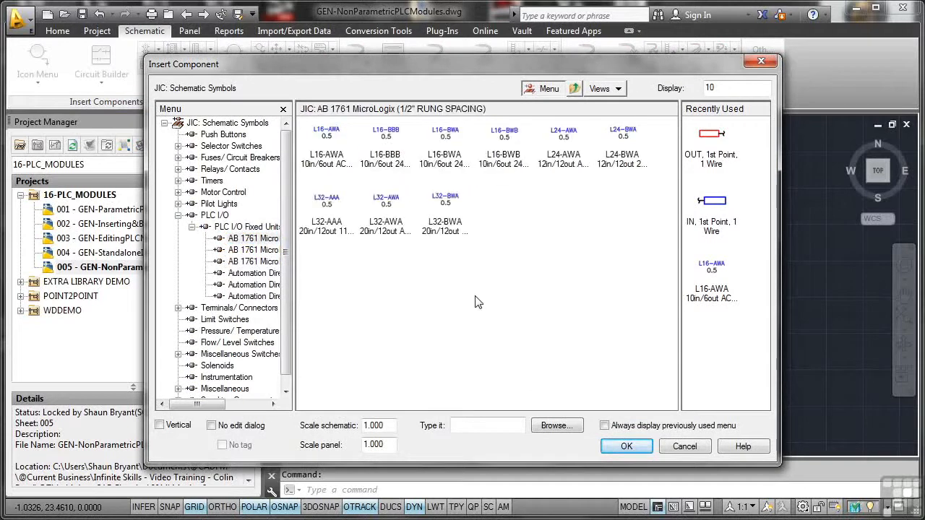
mouse_move(417, 255)
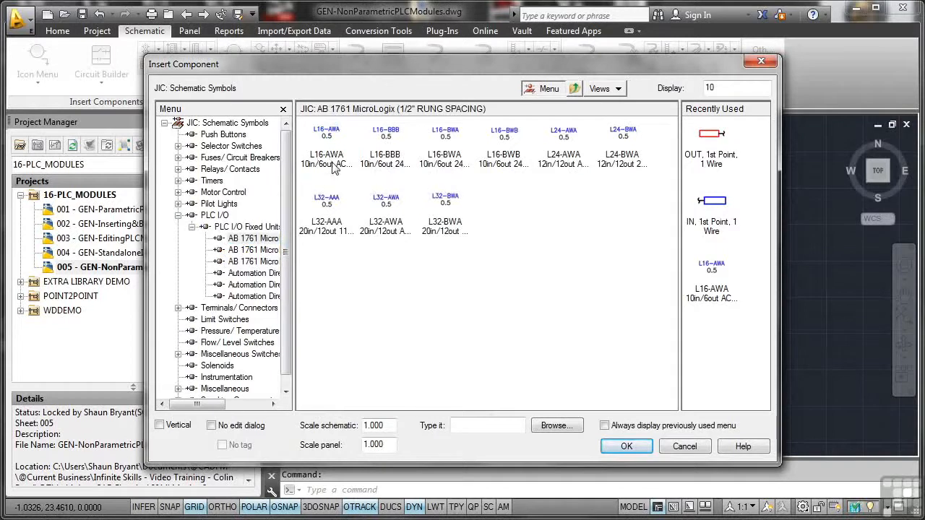
click(327, 166)
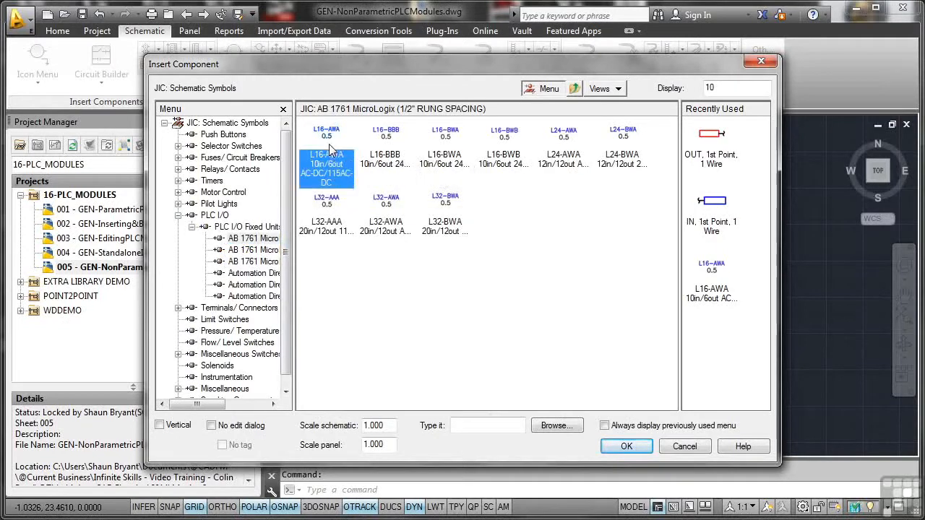
click(626, 445)
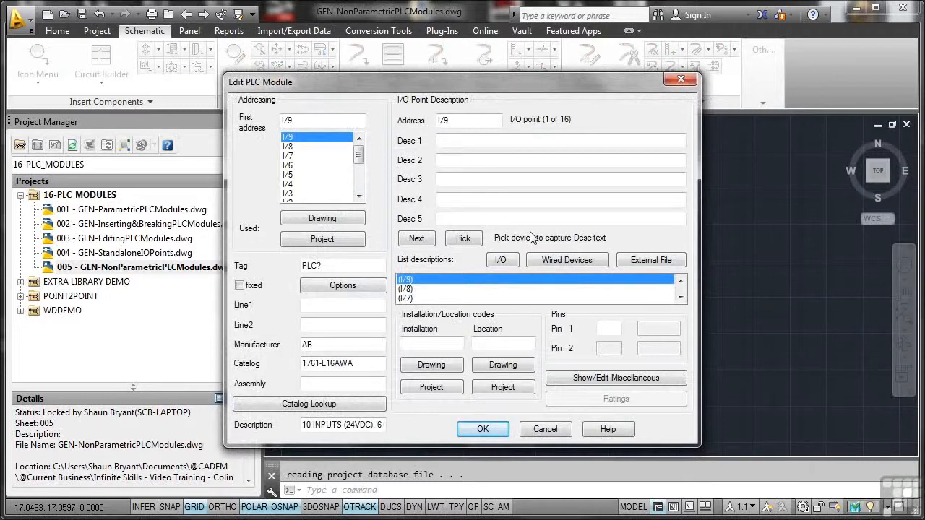
mouse_move(349, 259)
text(001)
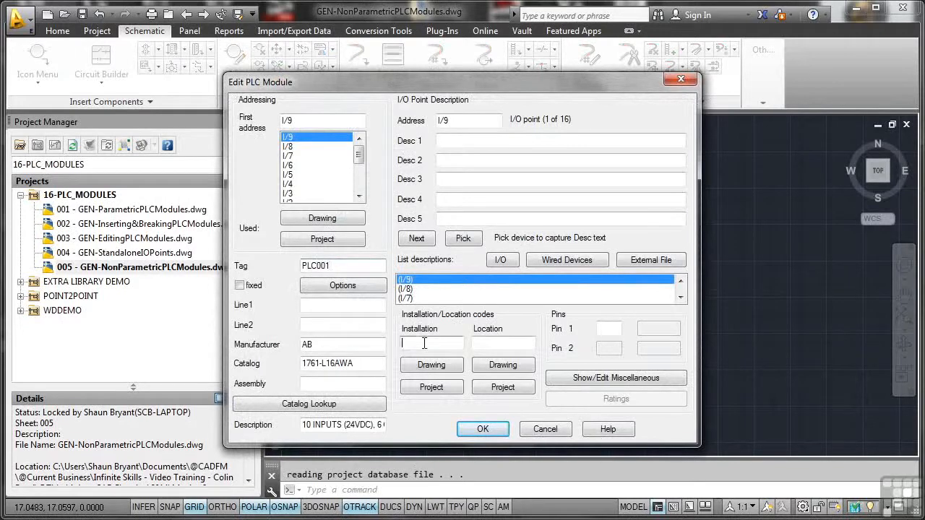
Give module PLC001 installation code SS and location code EX.
text(SS)
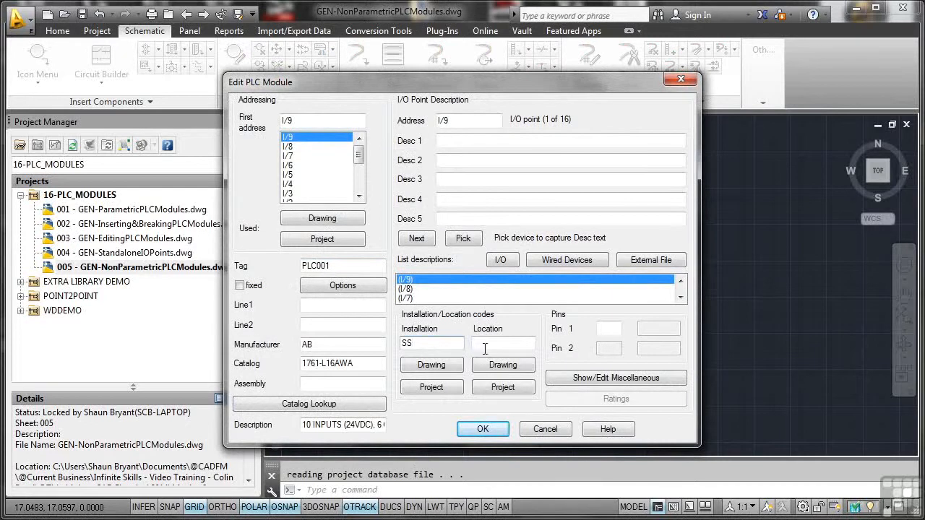
text(EX)
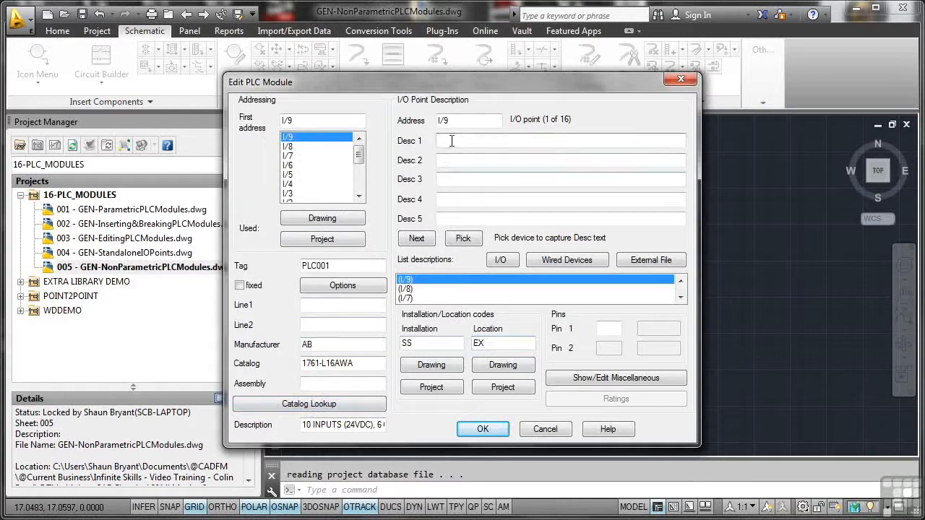
Describe input I/9 as MAINS POWER and I/8 as RING CIRCUIT, then place the module.
text(MAINS)
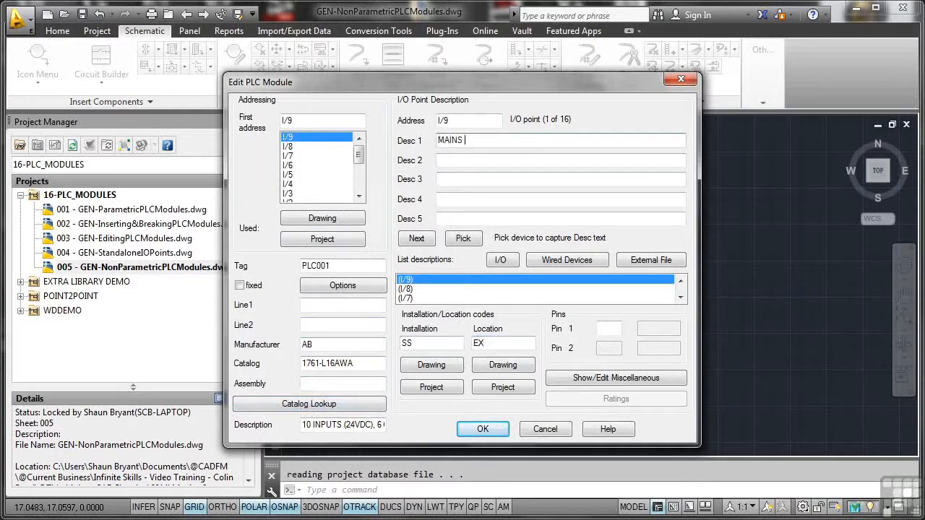
text(POWER)
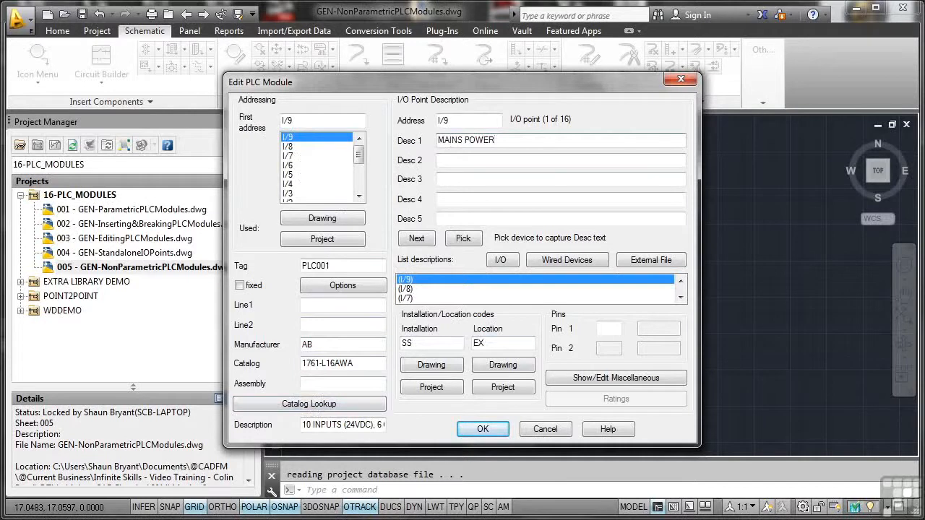
click(416, 237)
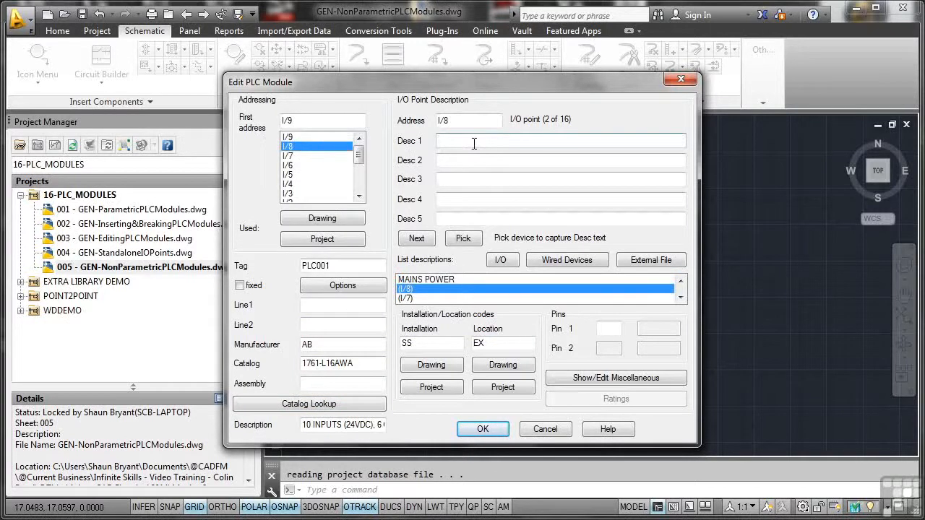
text(RING CI)
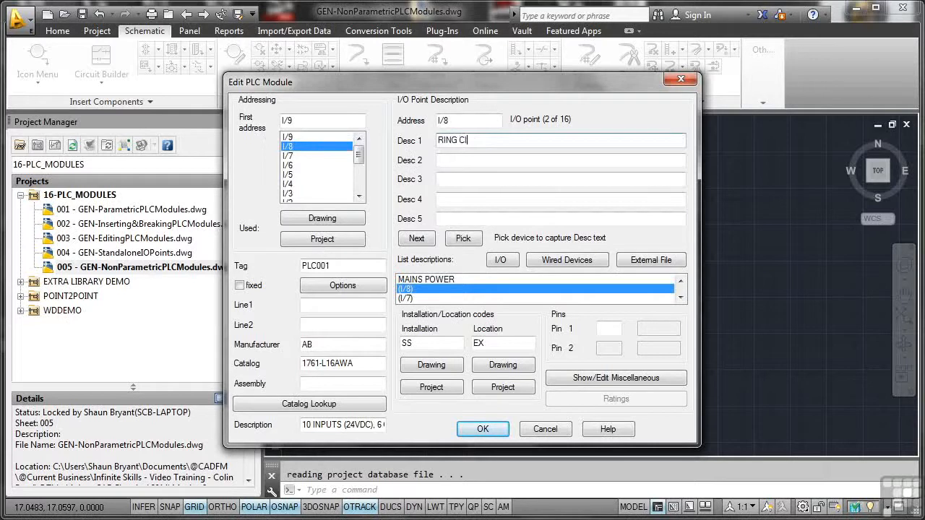
text(RCUIT)
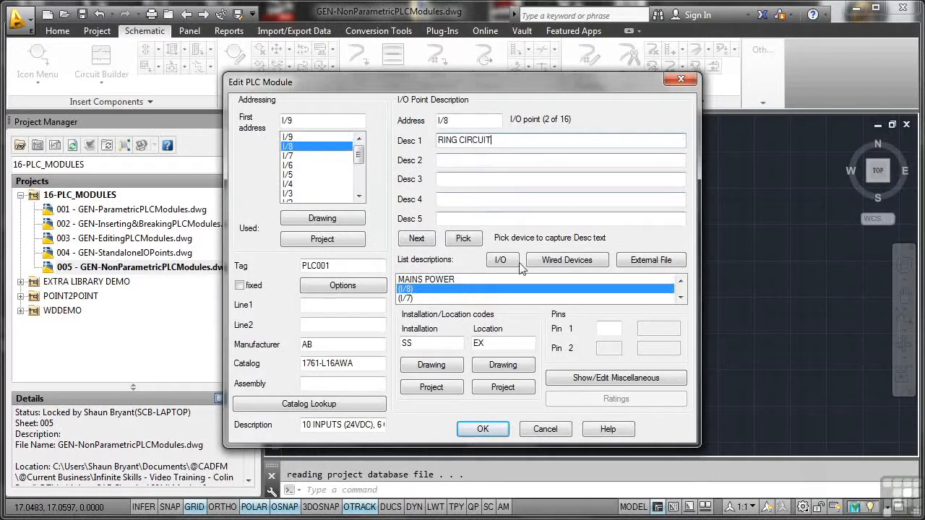
click(482, 428)
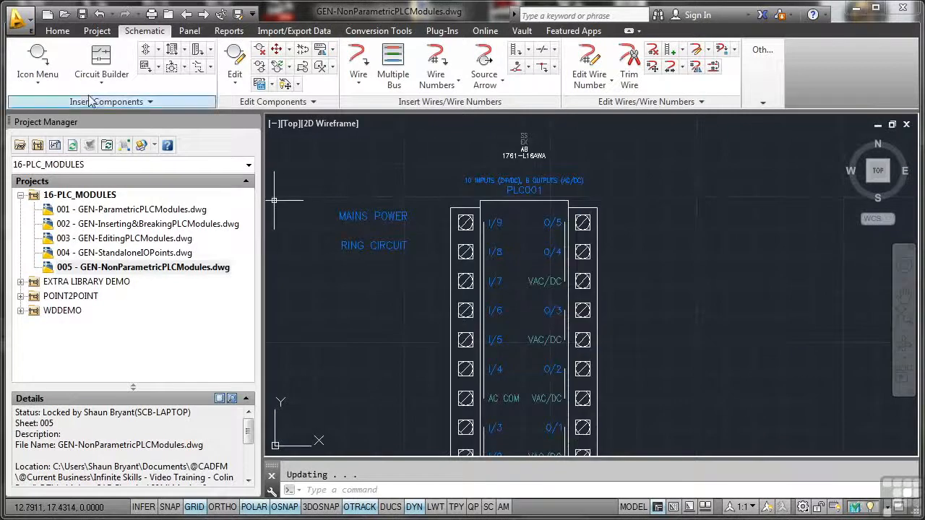
Make WIRES the current layer and change its colour to red.
click(57, 30)
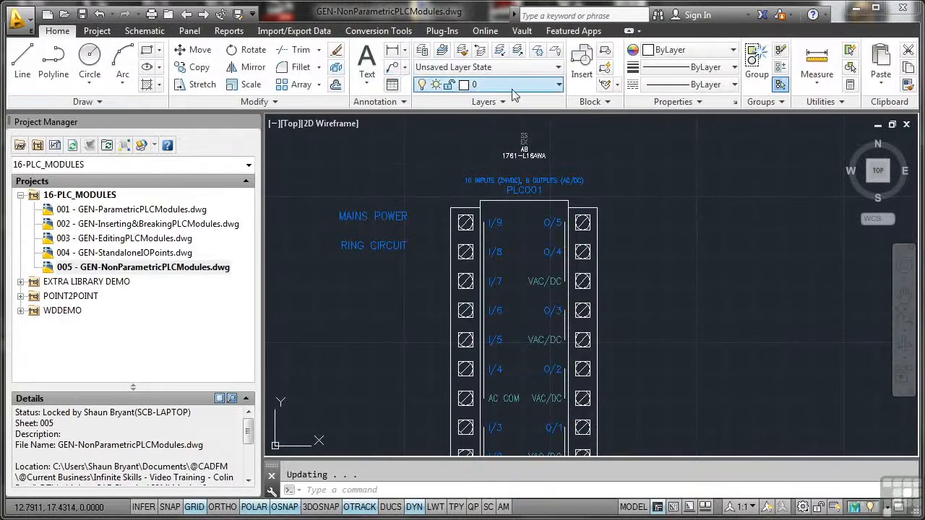
click(556, 84)
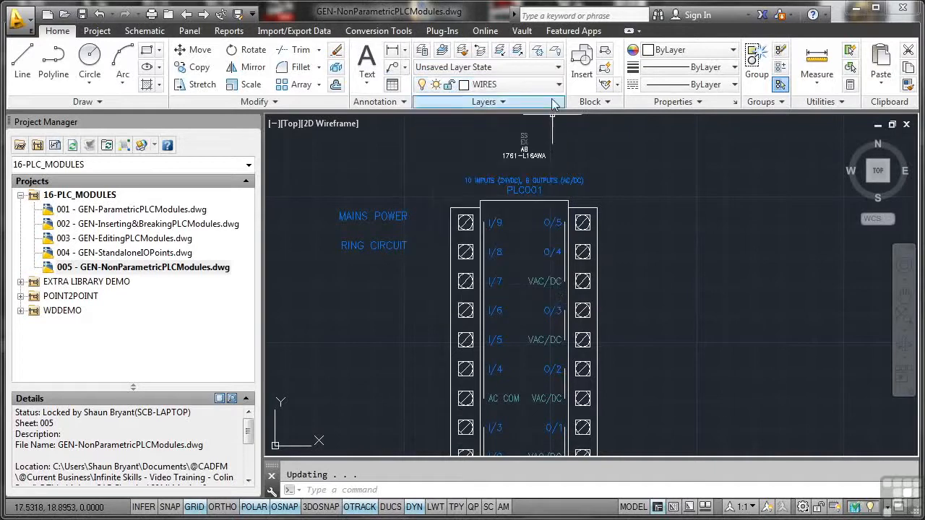
click(552, 83)
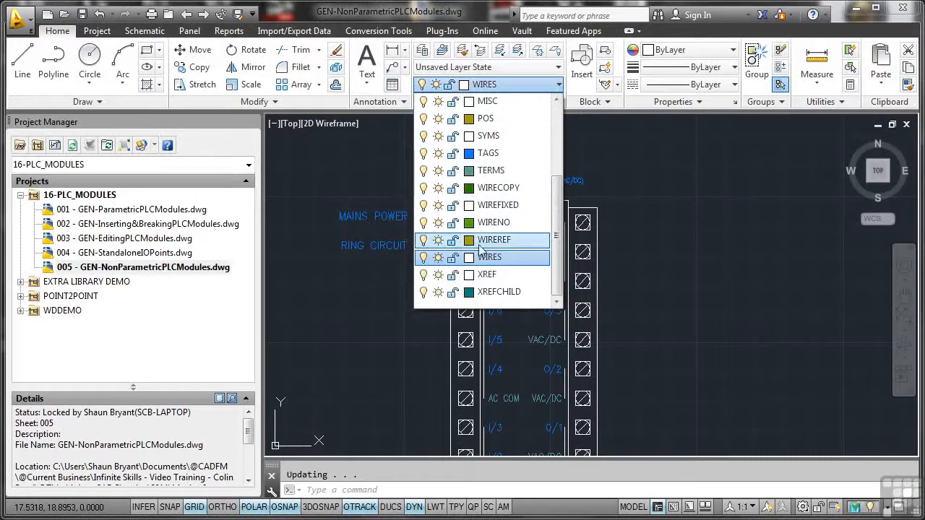
click(468, 240)
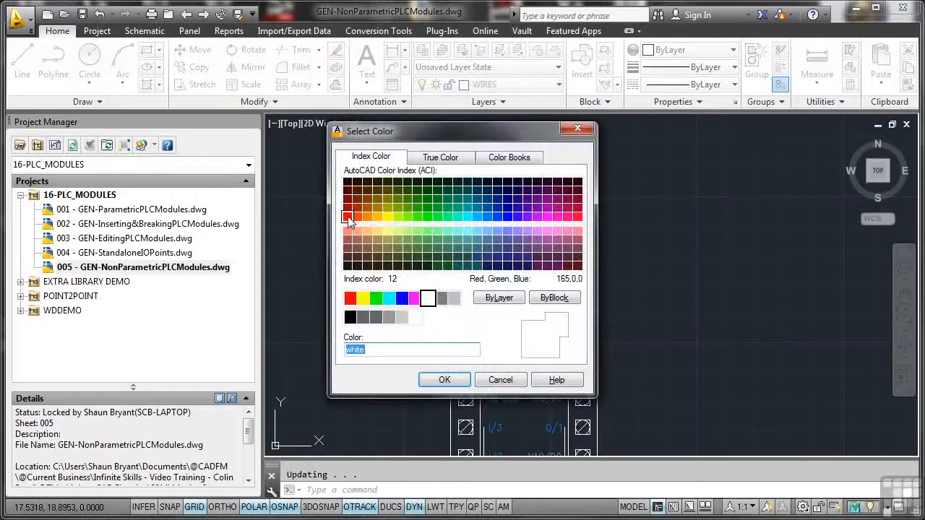
click(446, 378)
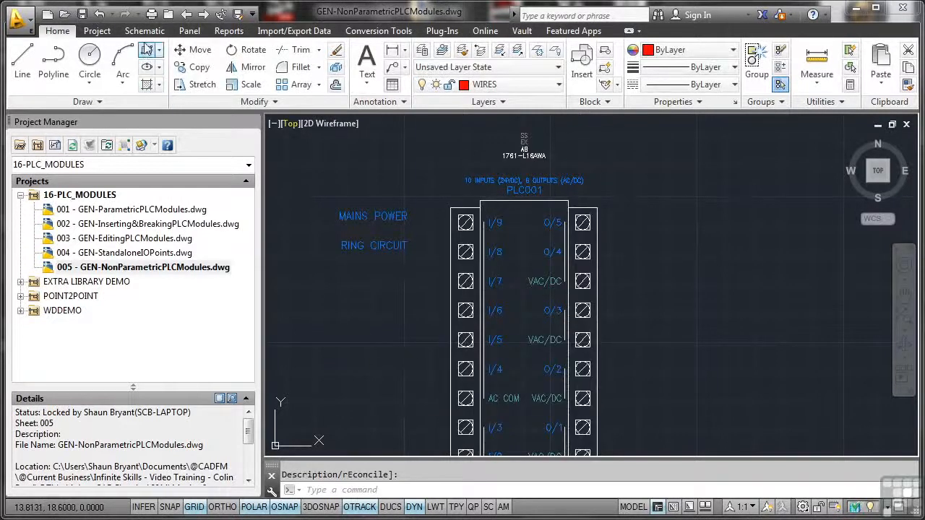
click(144, 30)
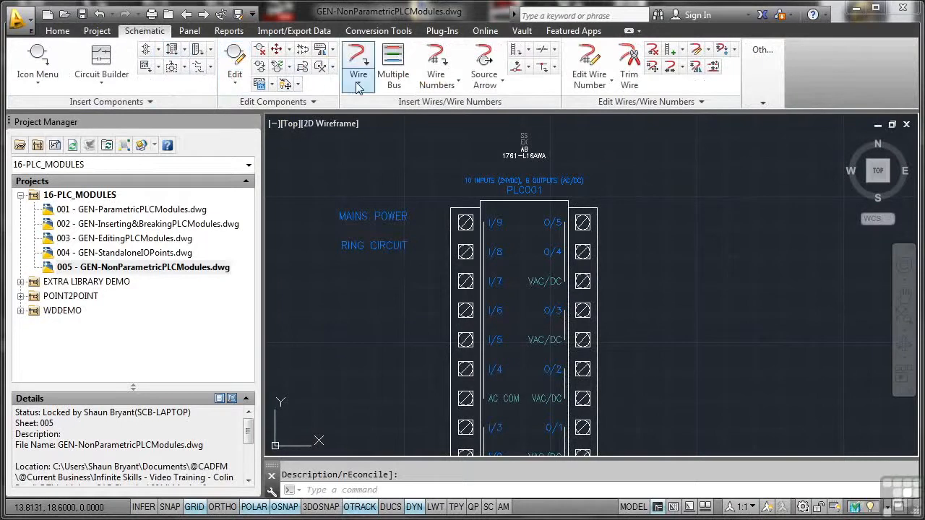
Draw a red wire leaving PLC001 terminal O/5 to the right.
click(358, 61)
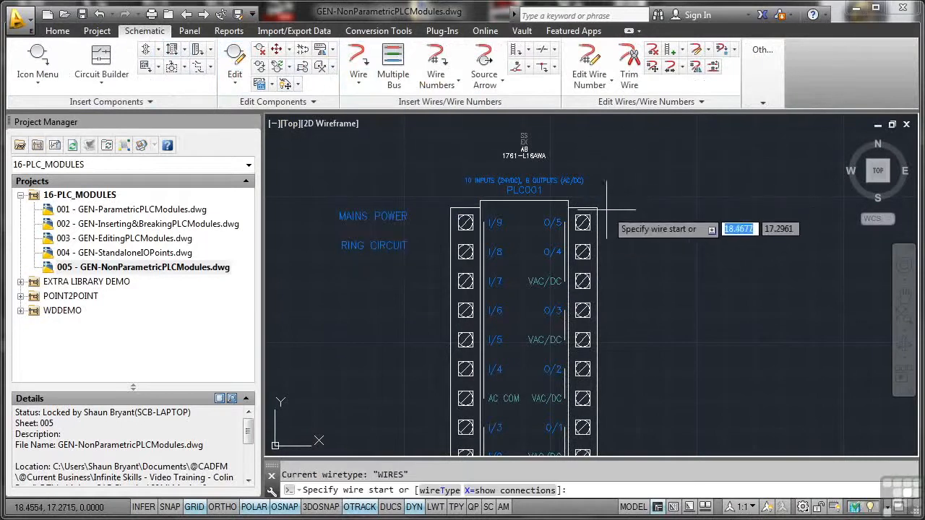
mouse_move(593, 224)
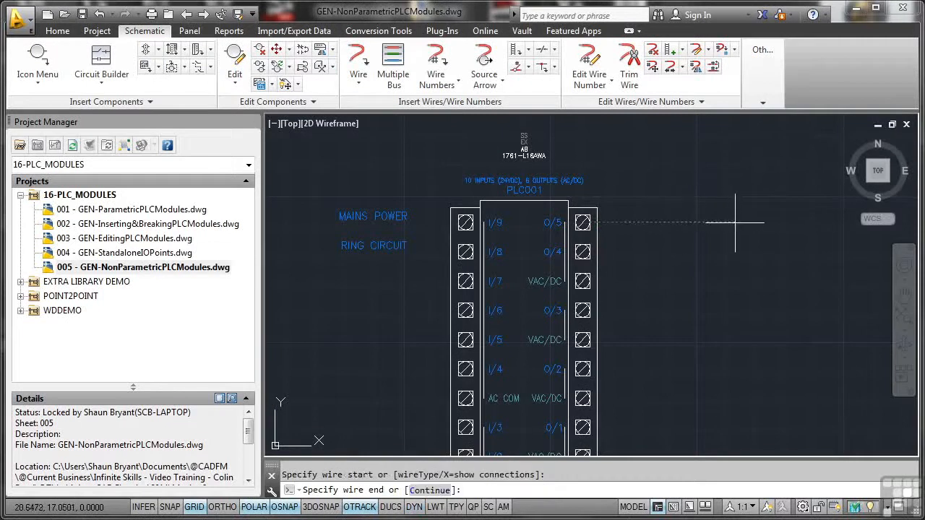
click(598, 223)
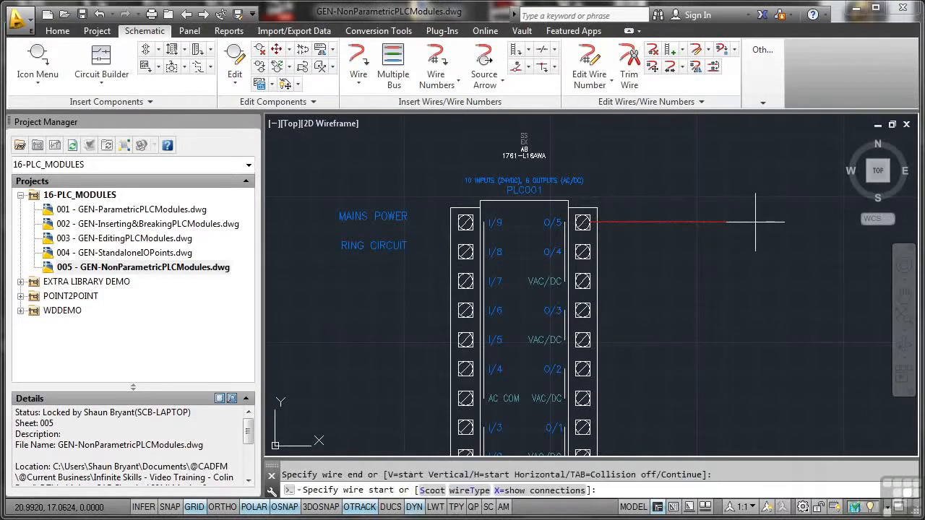
mouse_move(448, 282)
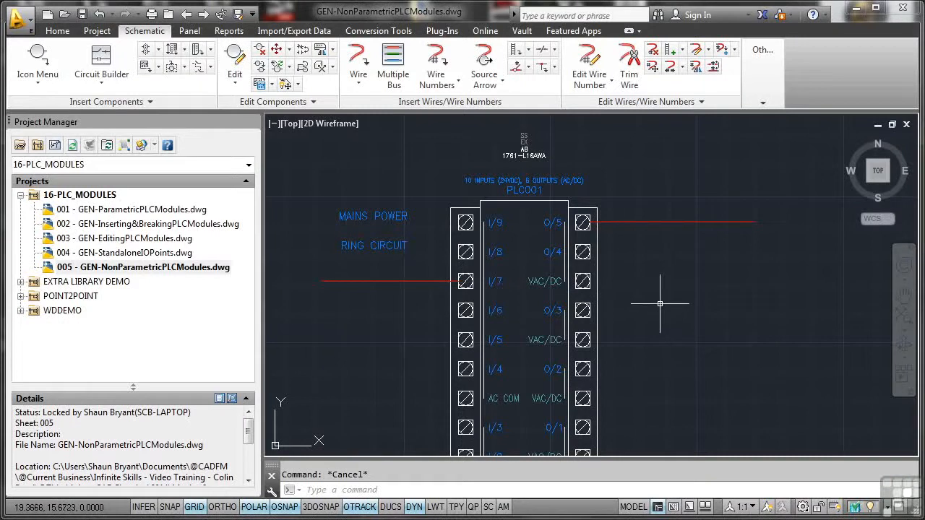
mouse_move(639, 279)
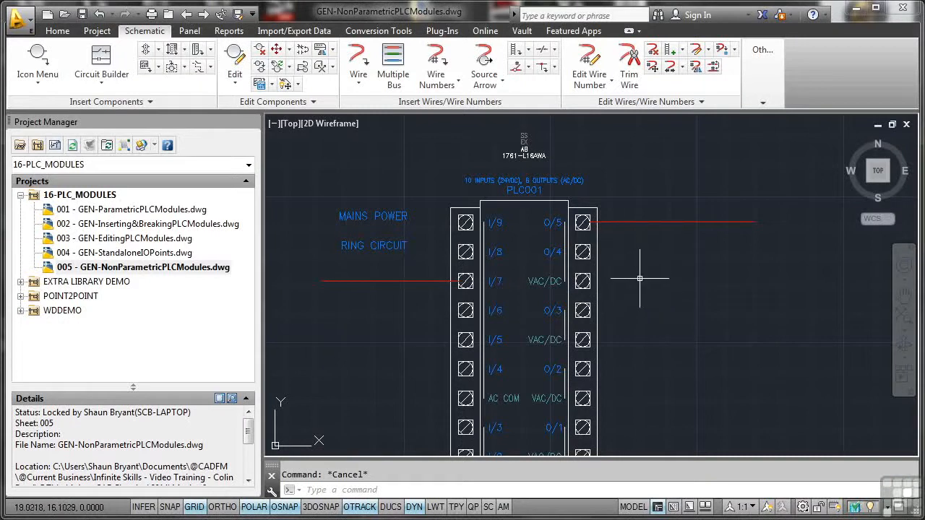